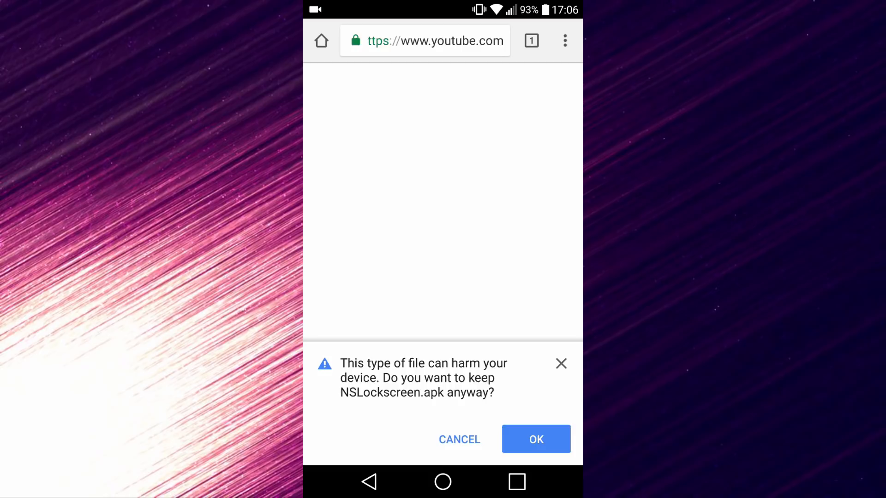
Step: Keep the downloaded NSLockscreen.apk despite the harmful-file warning
click(535, 440)
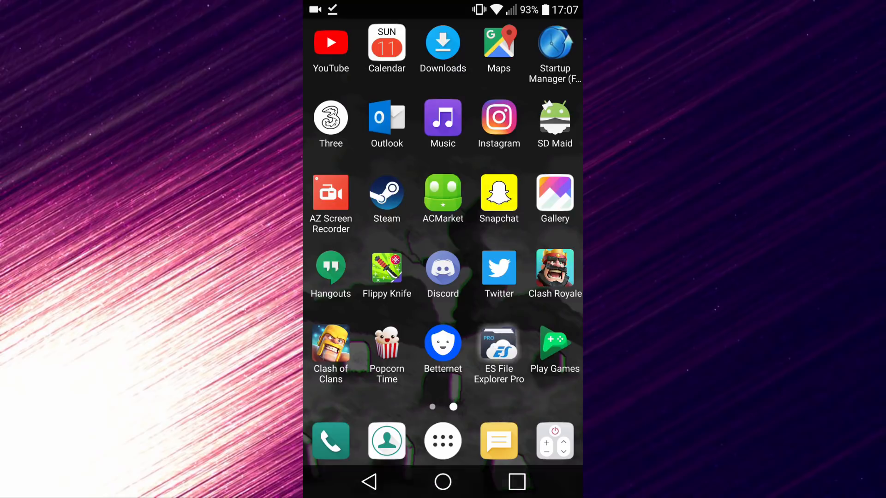
Step: From ES File Explorer's Download folder, send NSLockscreen.apk to the Package installer
click(498, 341)
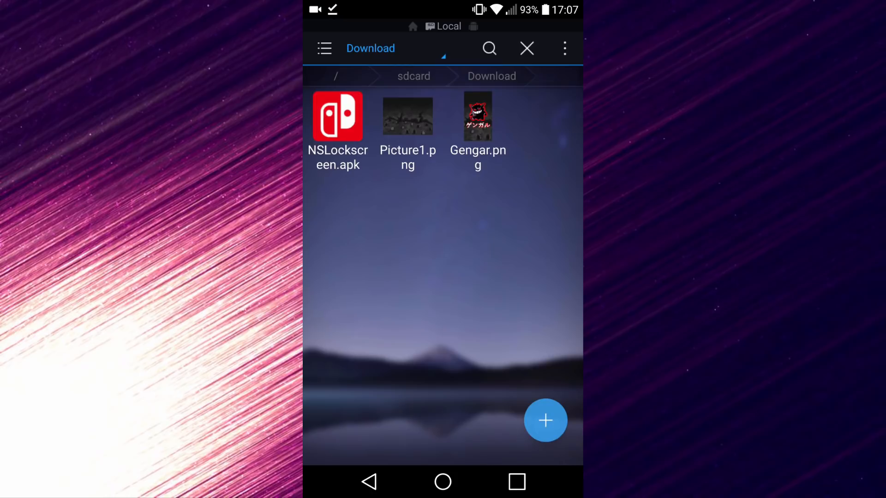
click(338, 117)
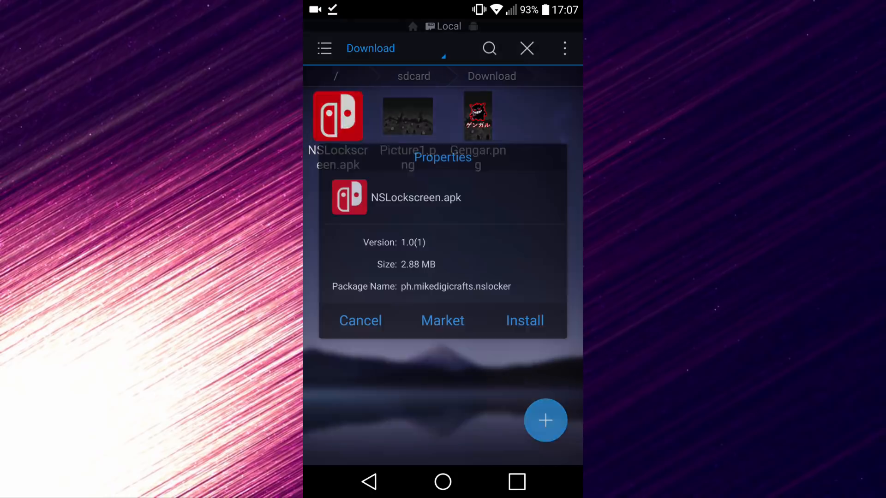
click(524, 320)
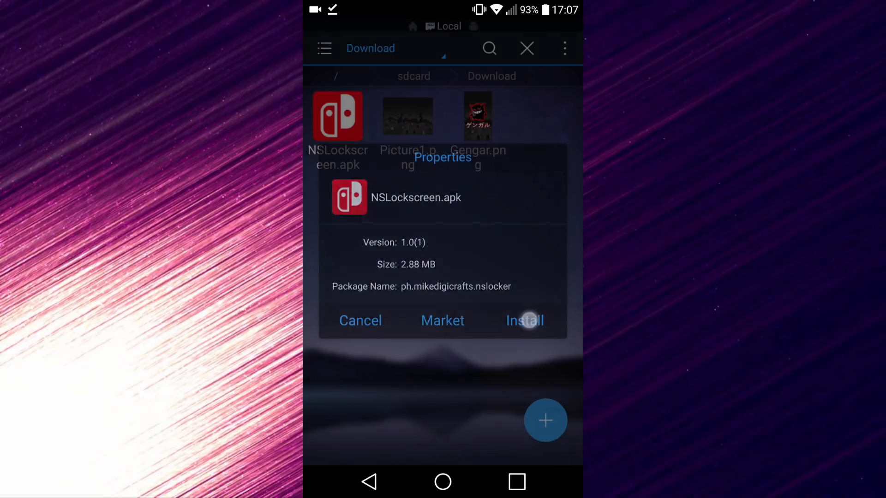
click(523, 320)
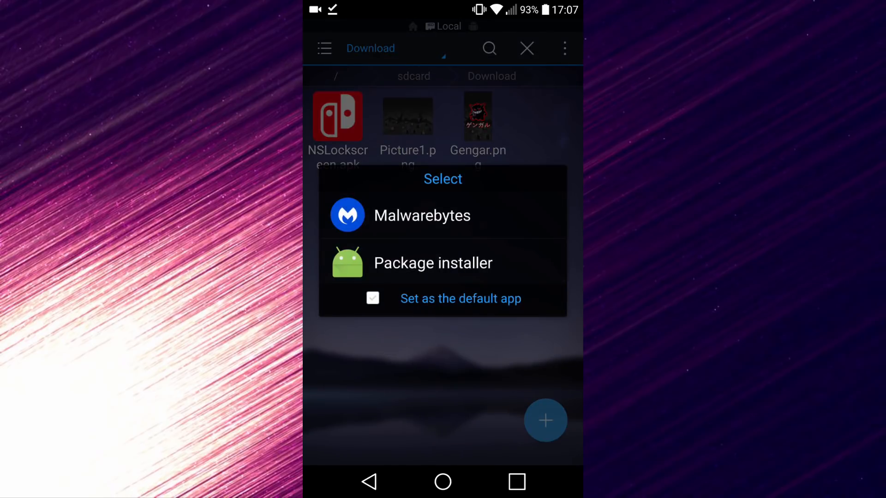
click(433, 263)
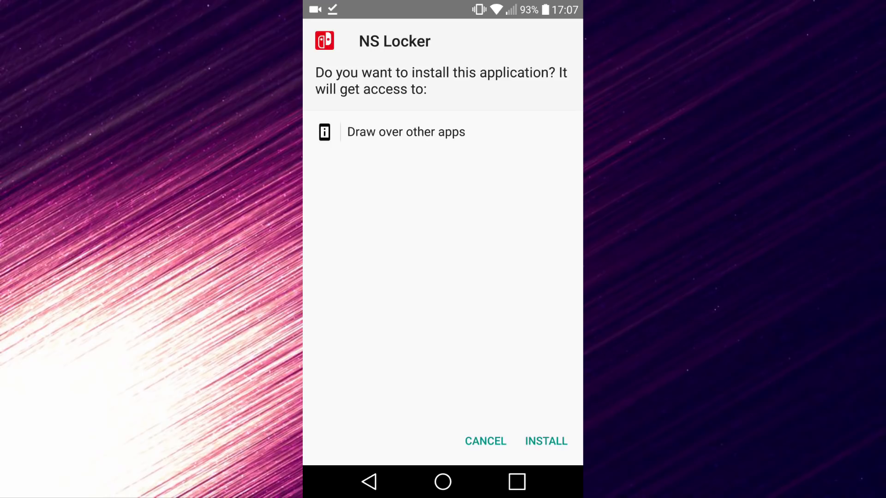
Step: Install NS Locker and close the installer once 'App installed.' appears
click(544, 441)
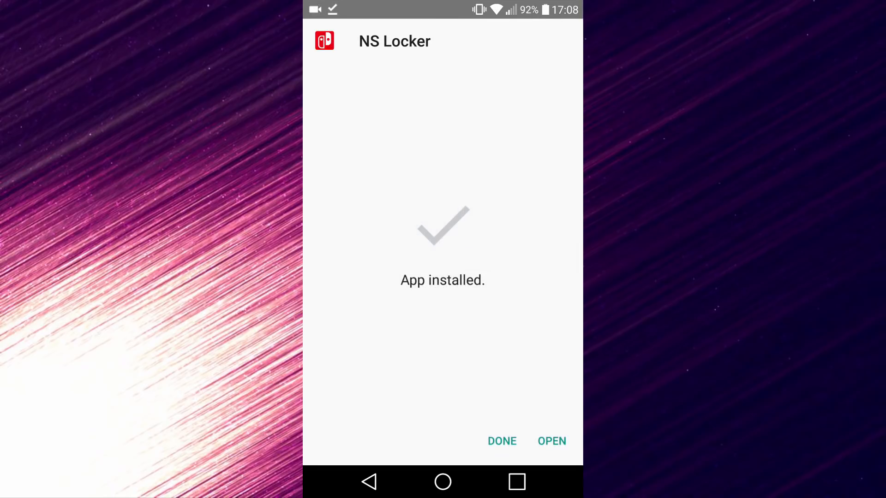
click(501, 440)
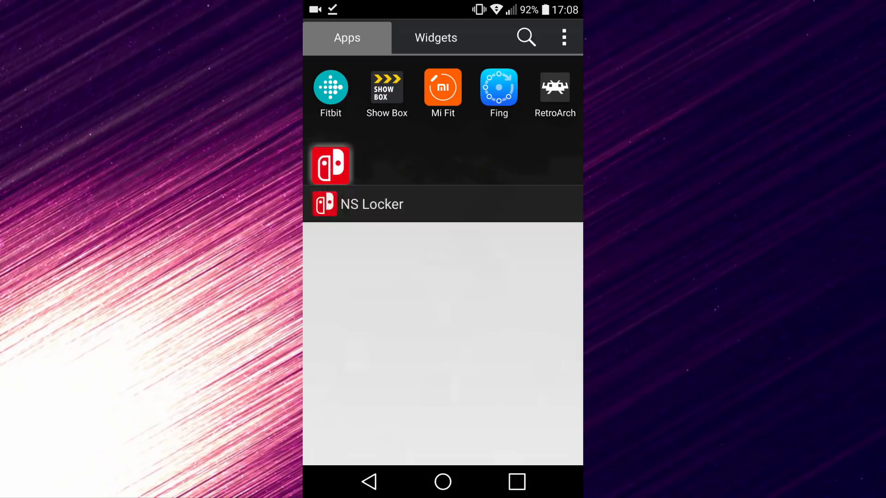
Step: Launch NS Locker from the app drawer to reach its settings screen
click(330, 164)
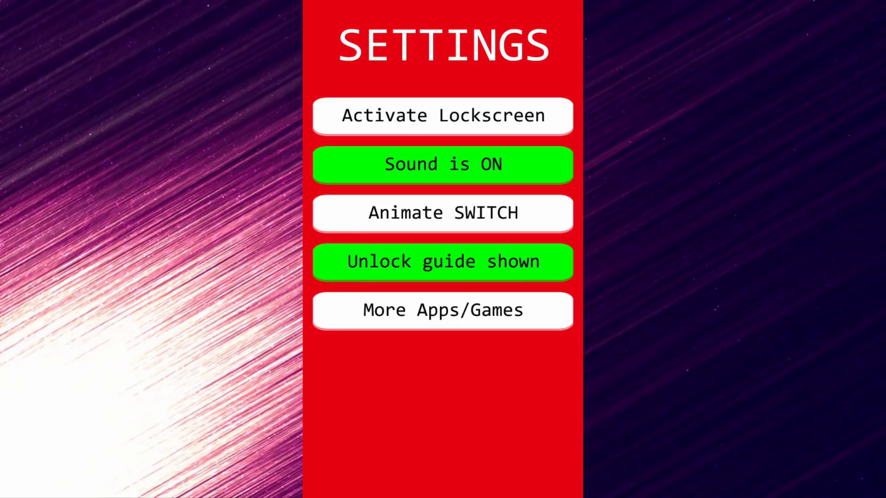
Step: Turn sound off, enable Animate SWITCH and activate the lockscreen so all settings show green
click(442, 164)
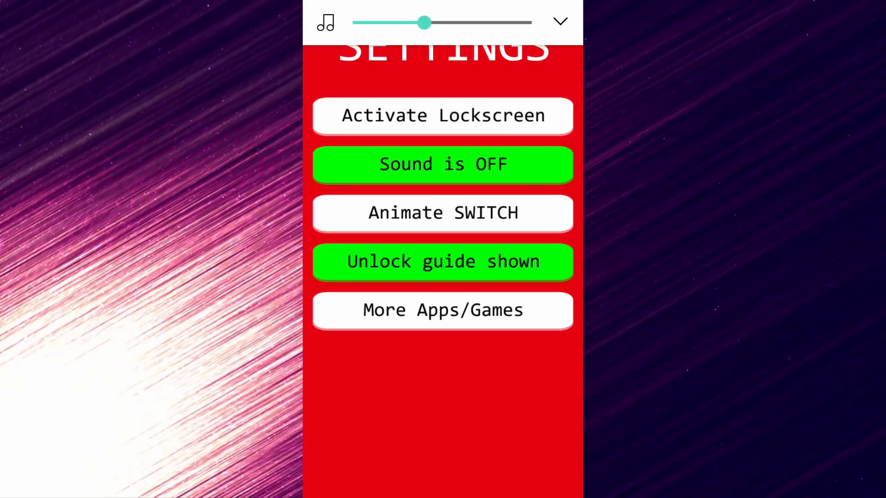
drag(424, 22, 530, 23)
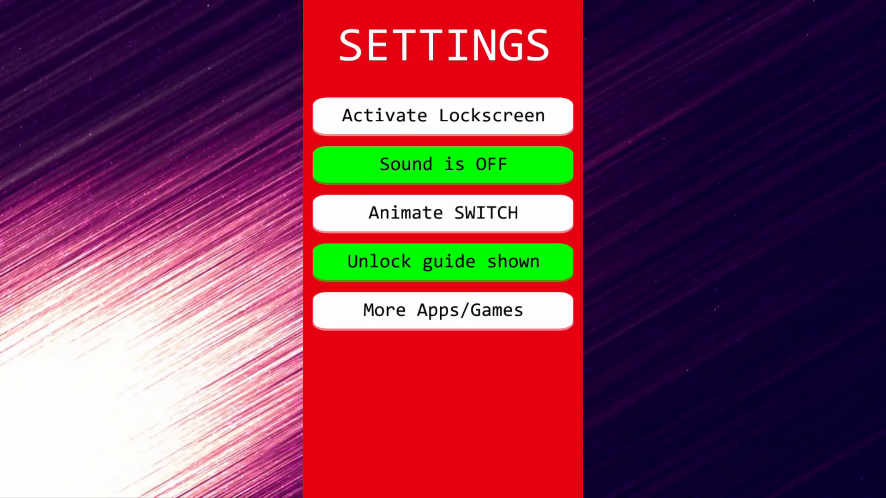
click(441, 213)
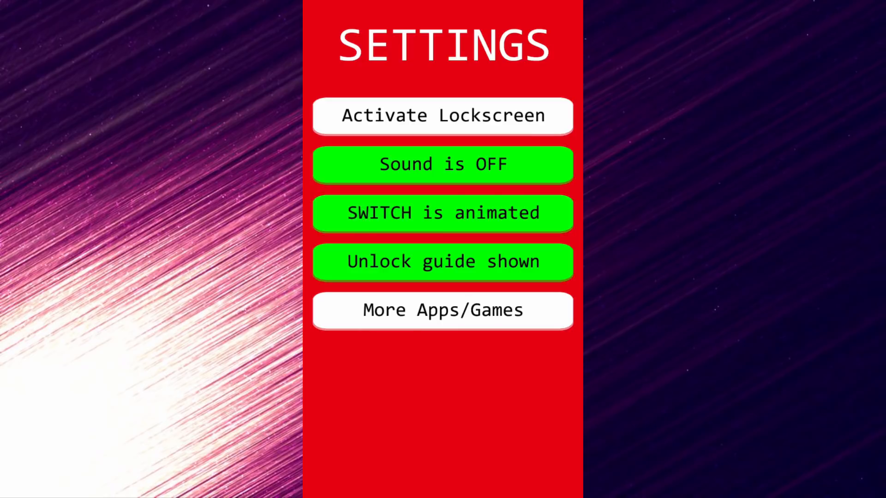
click(443, 116)
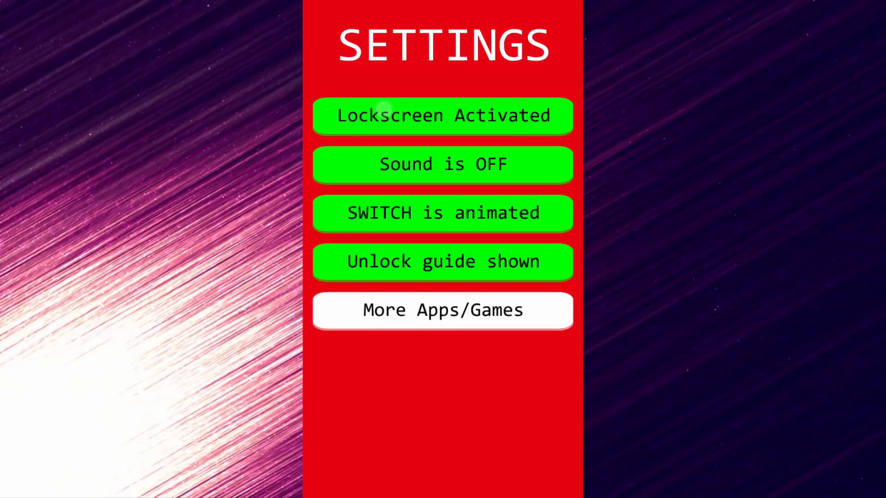